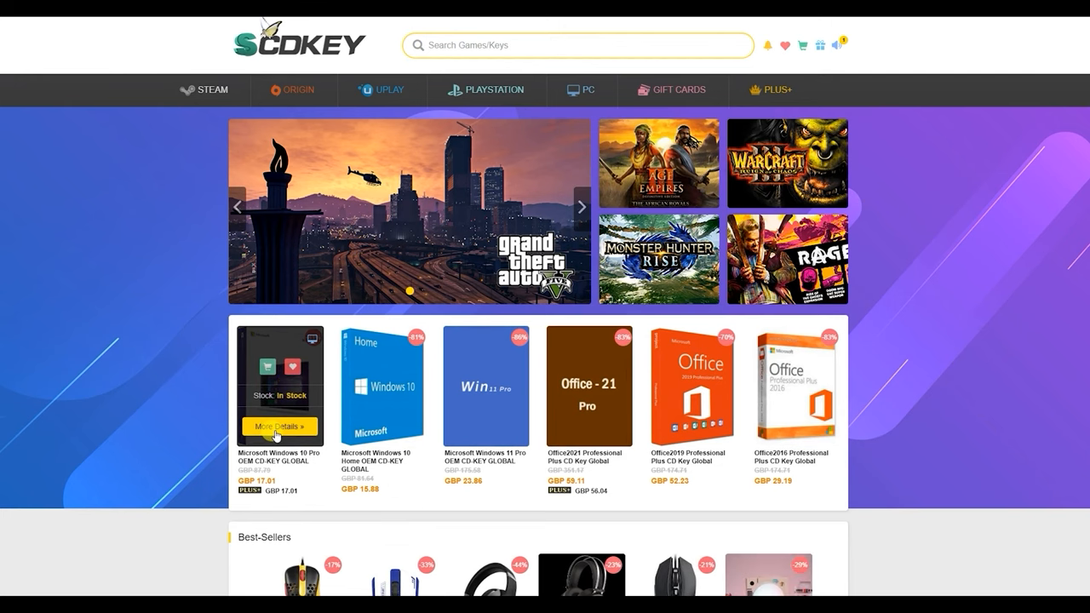
# - Open the Windows 10 Pro OEM CD-Key product page (GBP 17.01) and start buying it
pyautogui.click(281, 426)
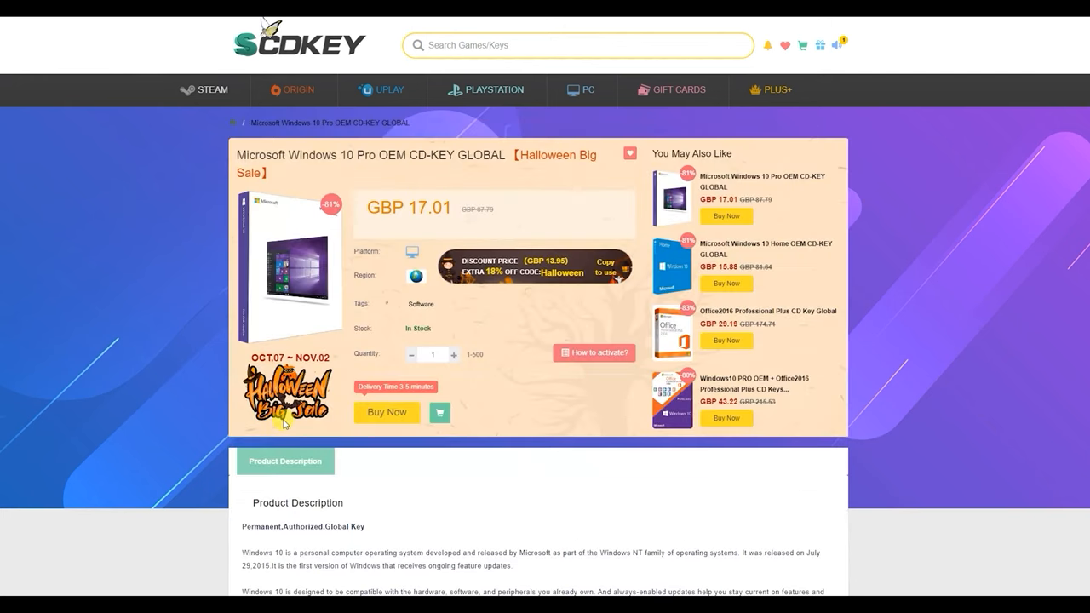
pyautogui.moveTo(359, 223)
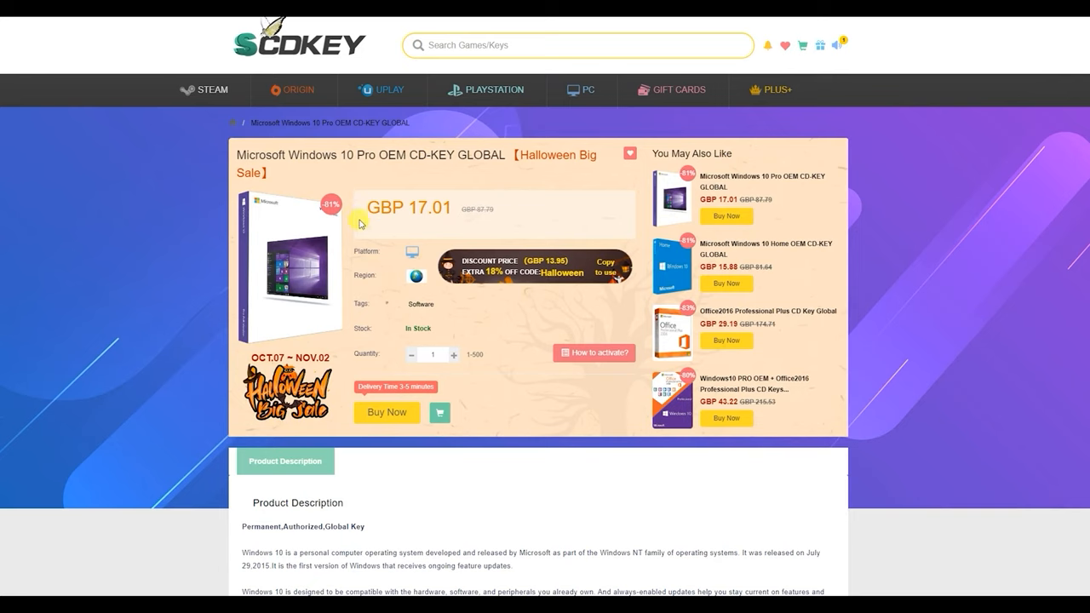
pyautogui.moveTo(380, 198)
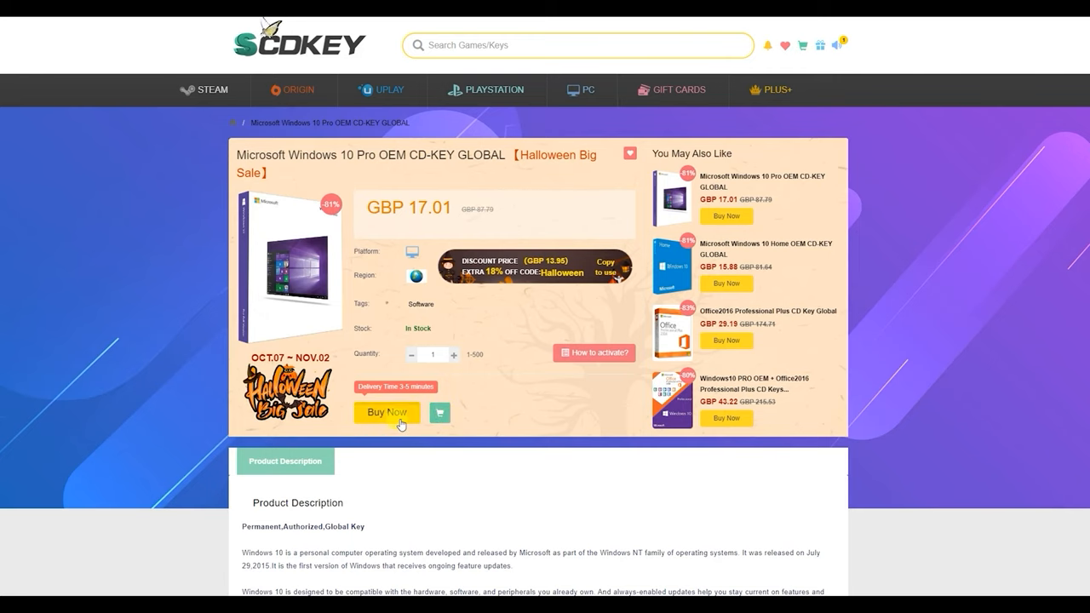
pyautogui.click(385, 412)
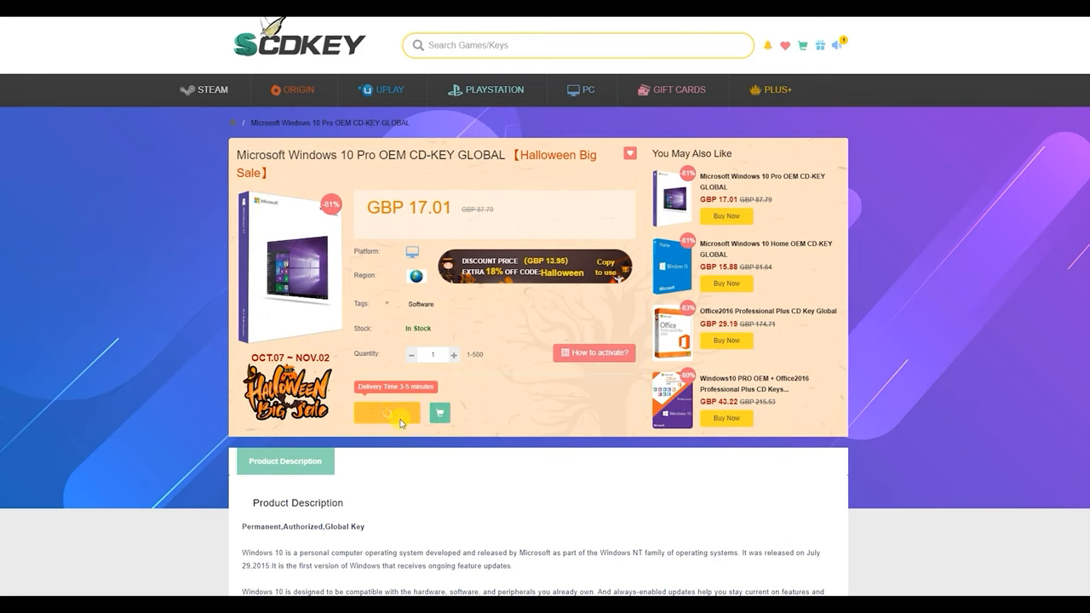
# - Apply promo code CRT25 to the Windows 10 Pro order, cutting the total to GBP 12.76
pyautogui.click(387, 413)
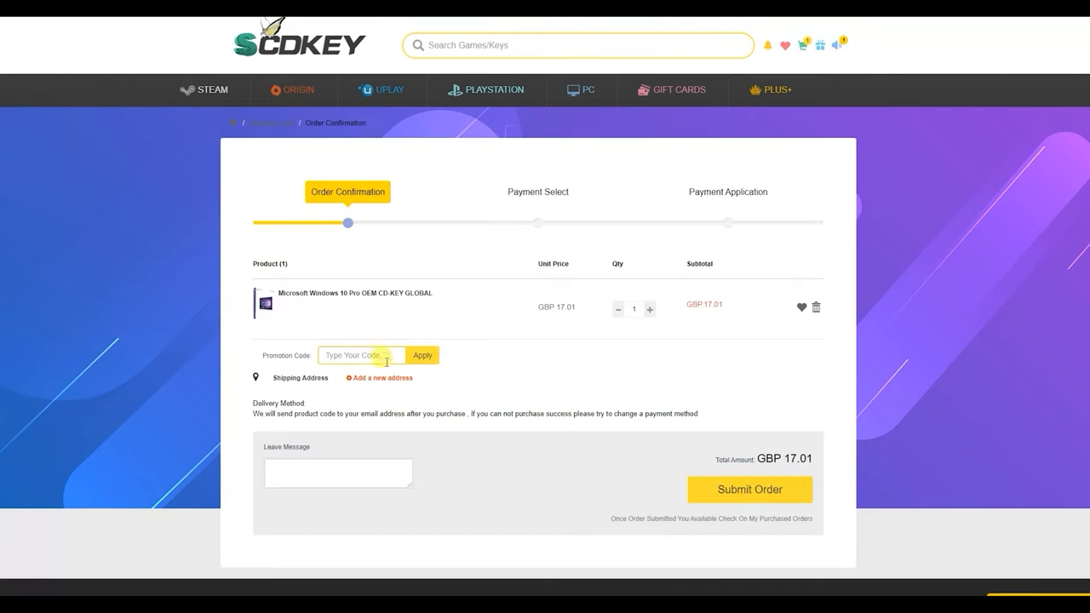
pyautogui.click(362, 355)
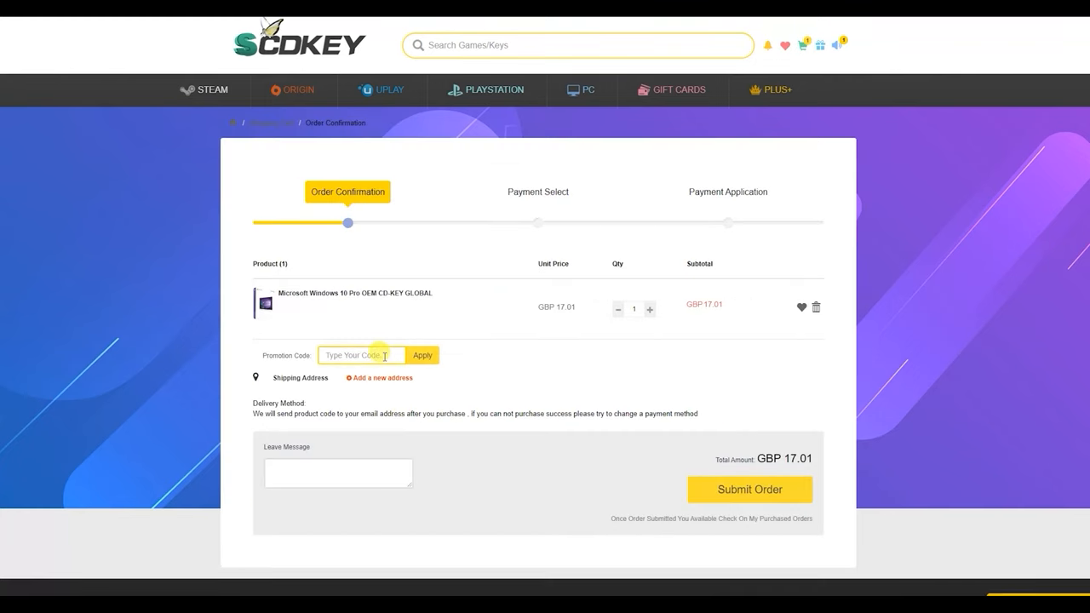
pyautogui.write('CRT25')
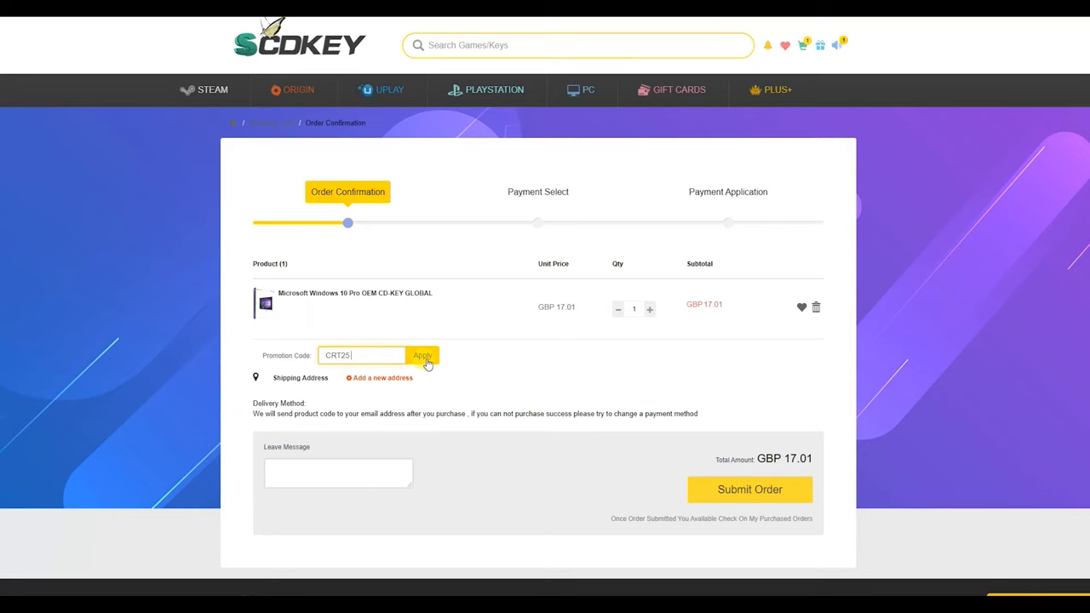
pyautogui.click(421, 355)
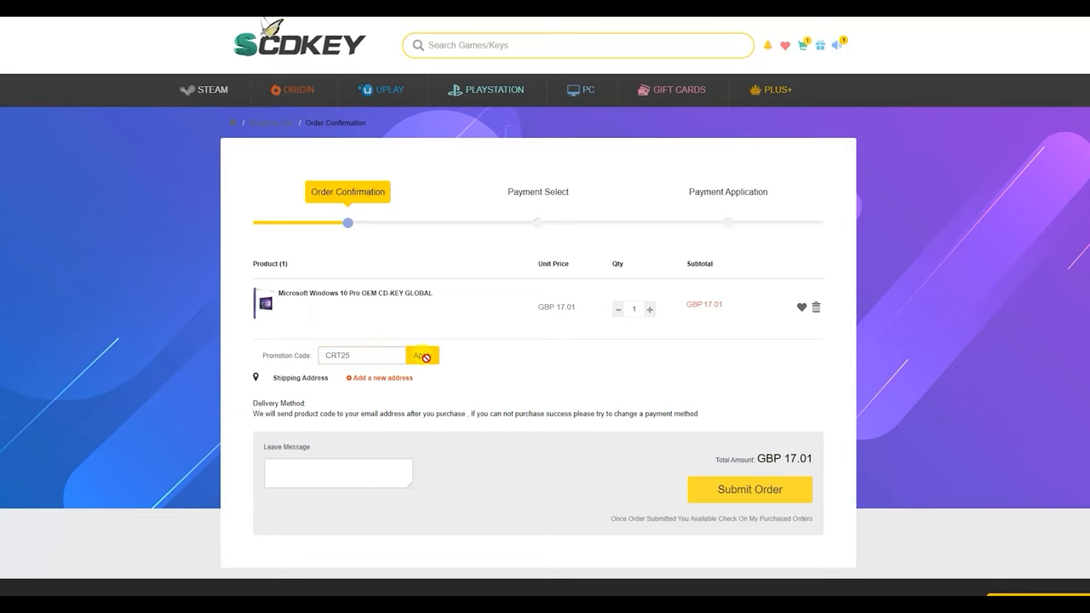
pyautogui.click(422, 355)
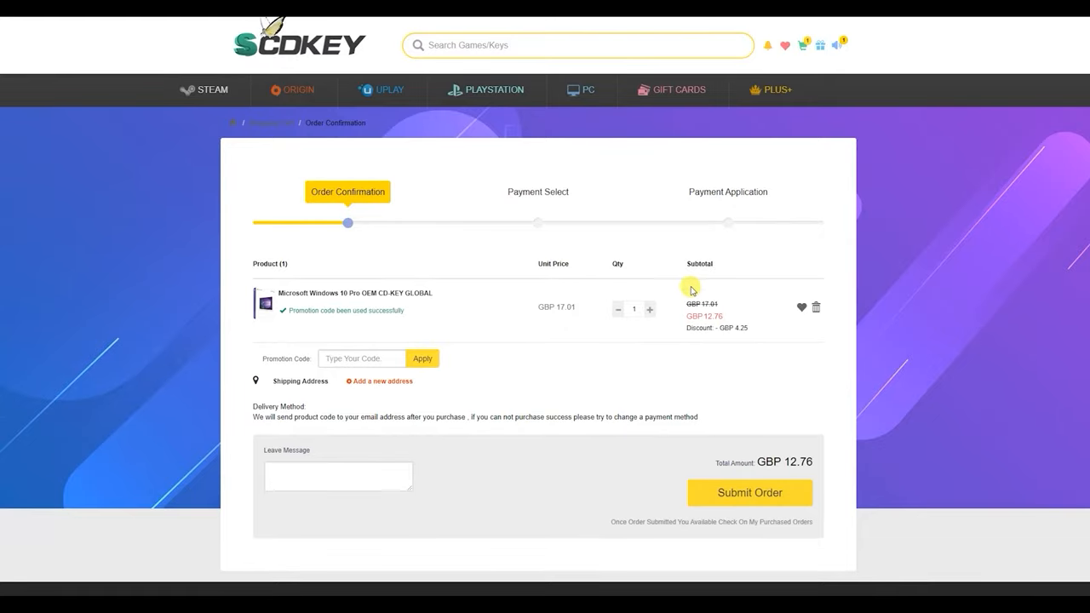
pyautogui.moveTo(762, 327)
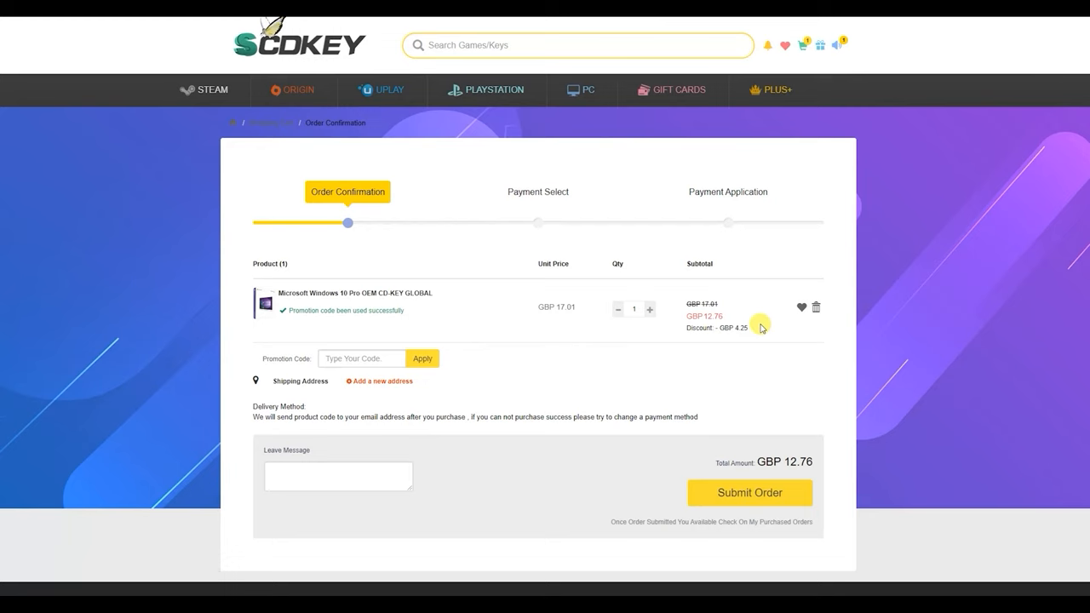
pyautogui.click(749, 492)
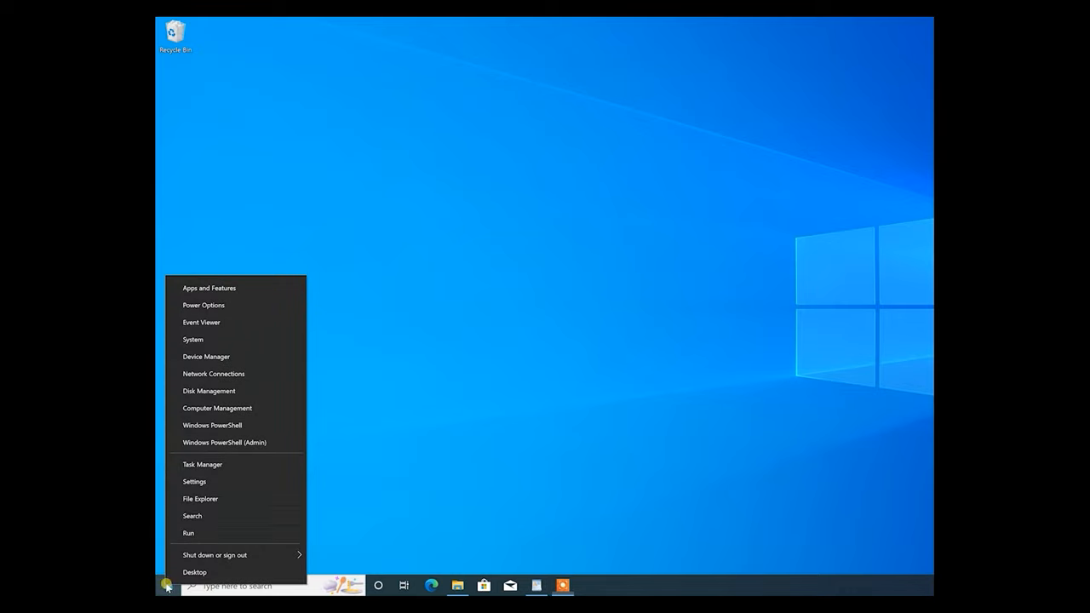
# - Replace the product key under Update & Security > Activation and activate Windows 10 Pro
pyautogui.click(194, 481)
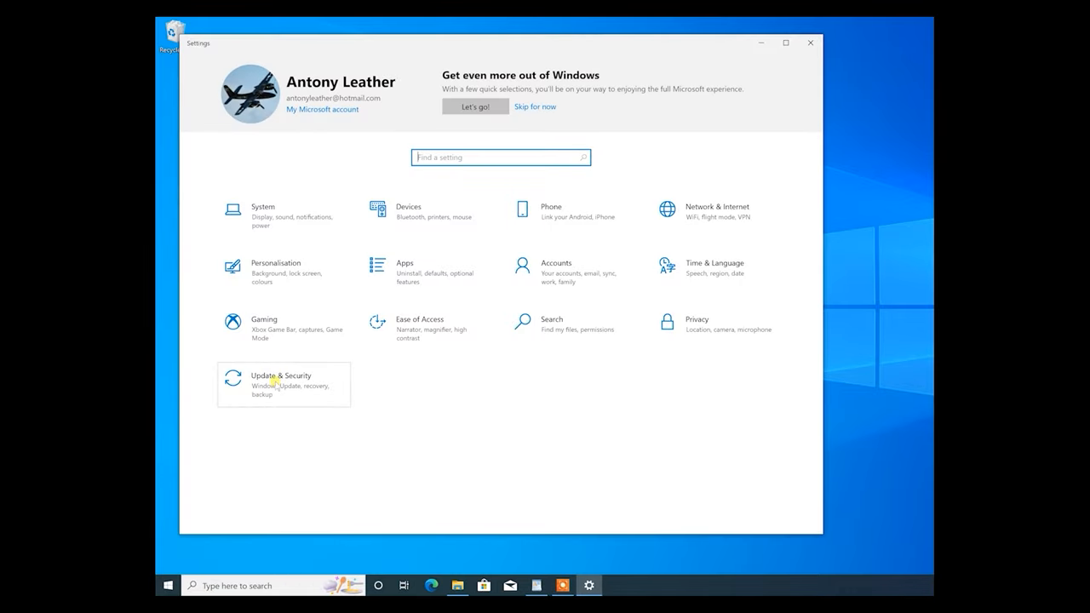
pyautogui.click(281, 383)
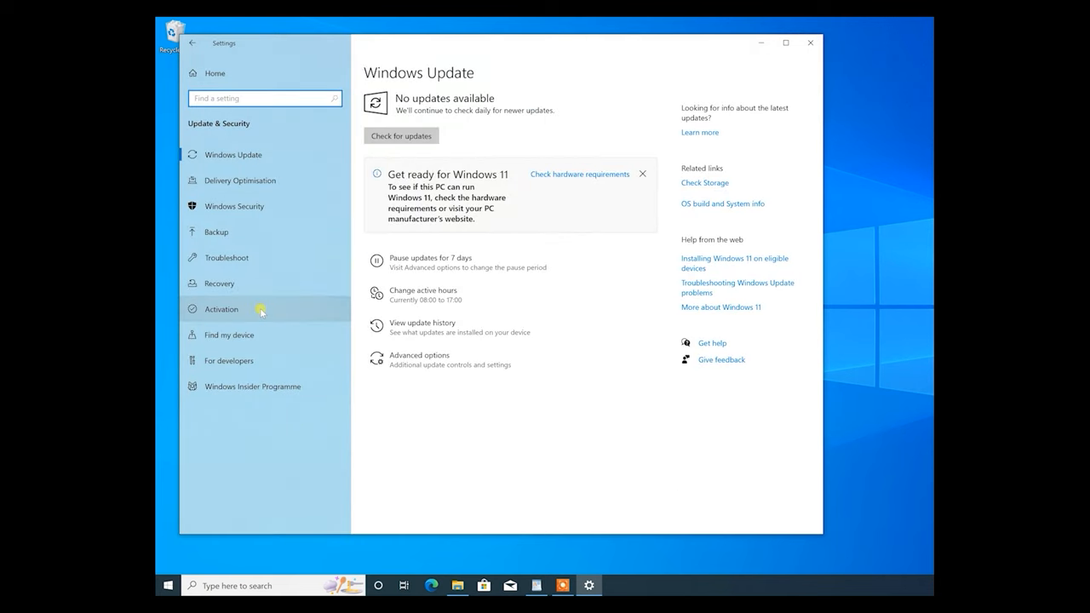
pyautogui.click(221, 308)
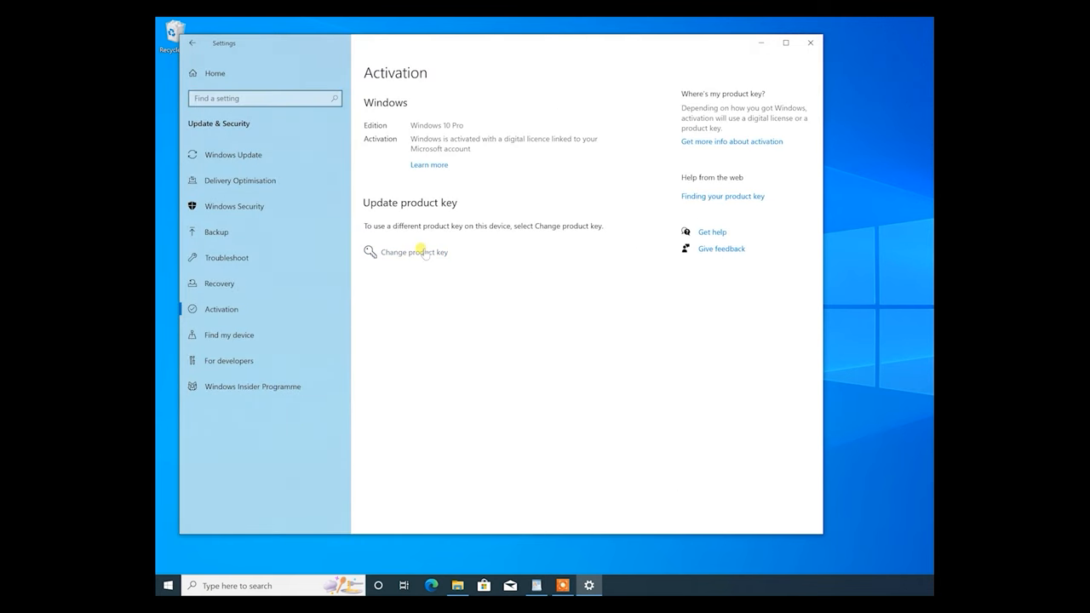
pyautogui.click(413, 252)
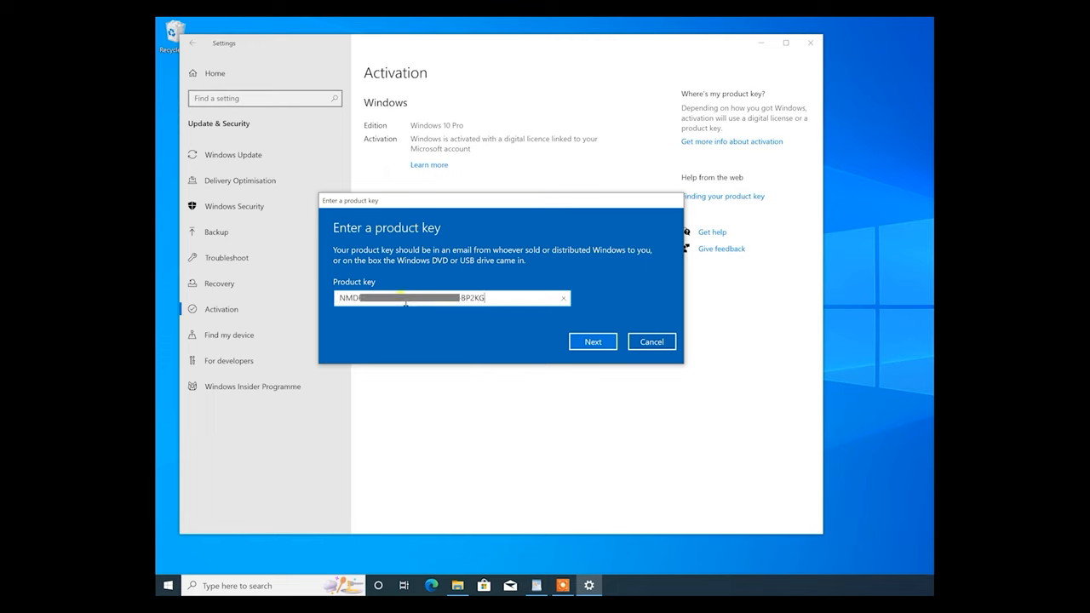
pyautogui.click(593, 342)
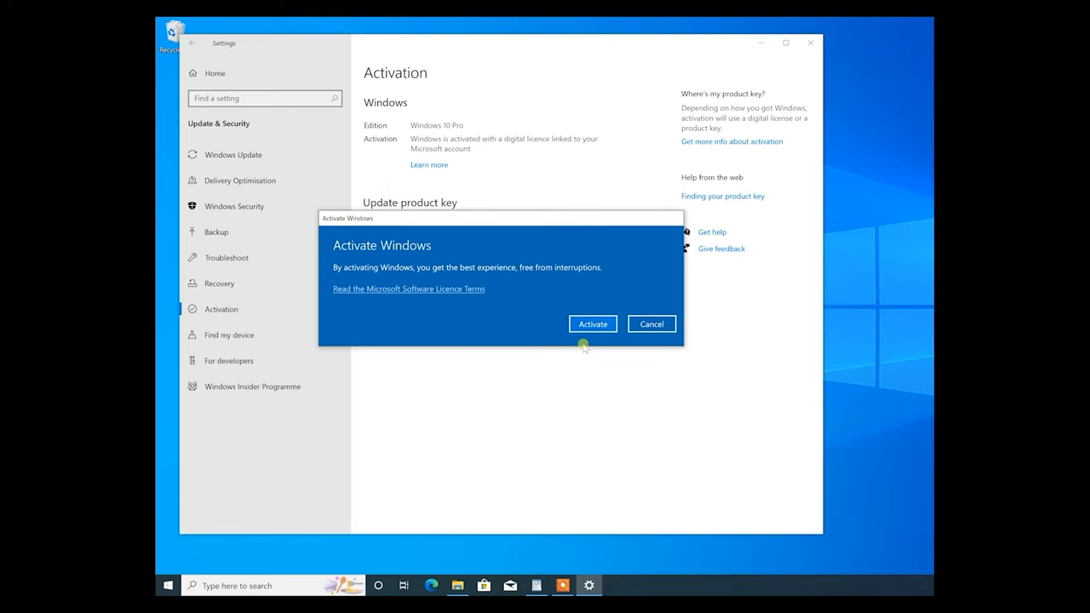
pyautogui.click(592, 324)
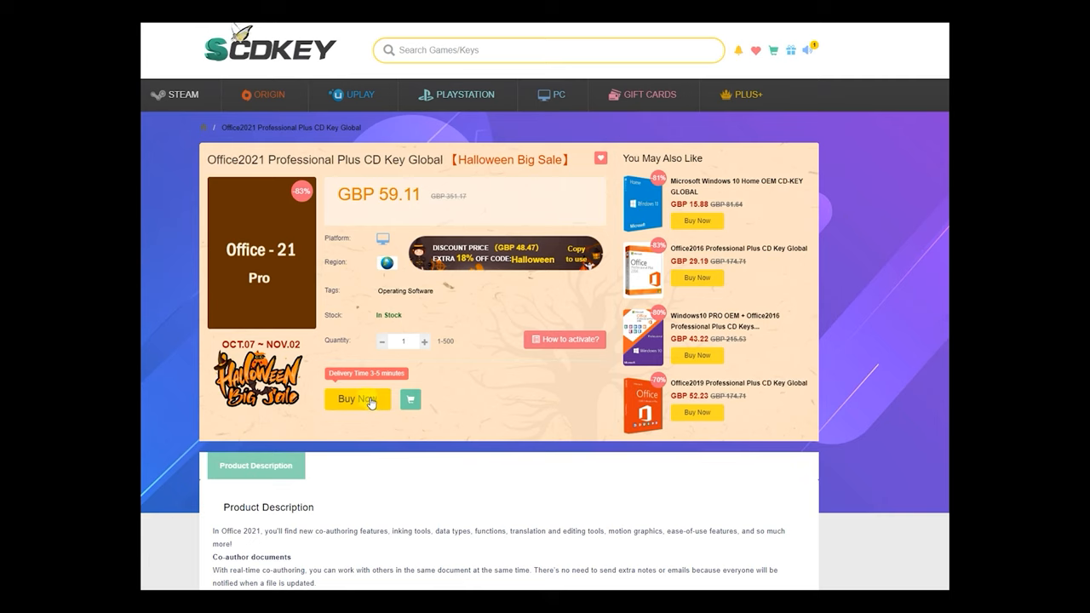
# - Start buying the Office 2021 Professional Plus key at GBP 59.11
pyautogui.click(357, 398)
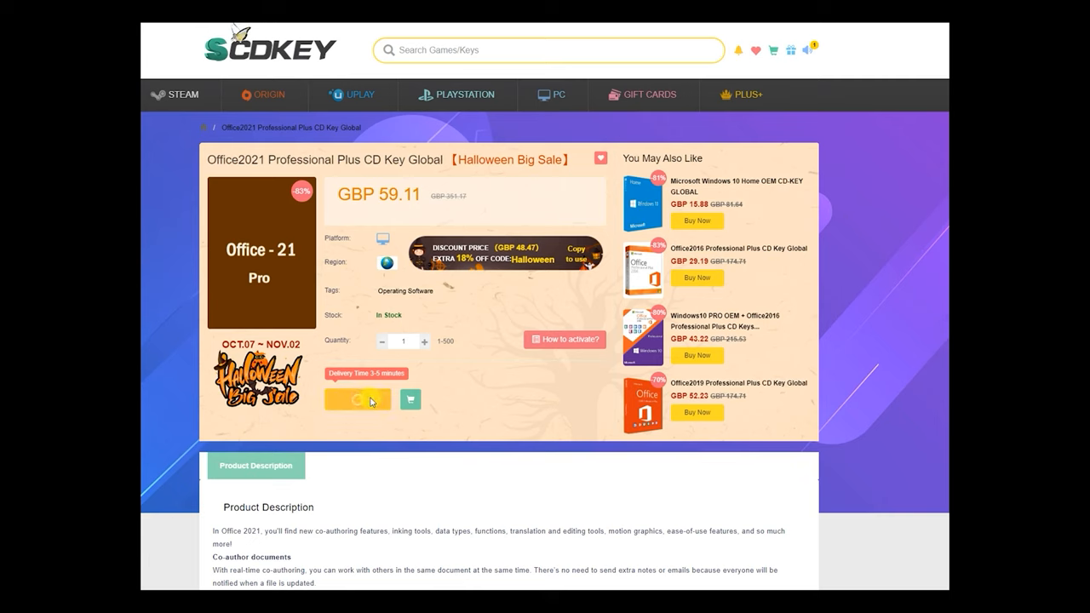
# - Apply promo code CRT25 to the Office 2021 order, reducing the total to GBP 44.33
pyautogui.click(356, 398)
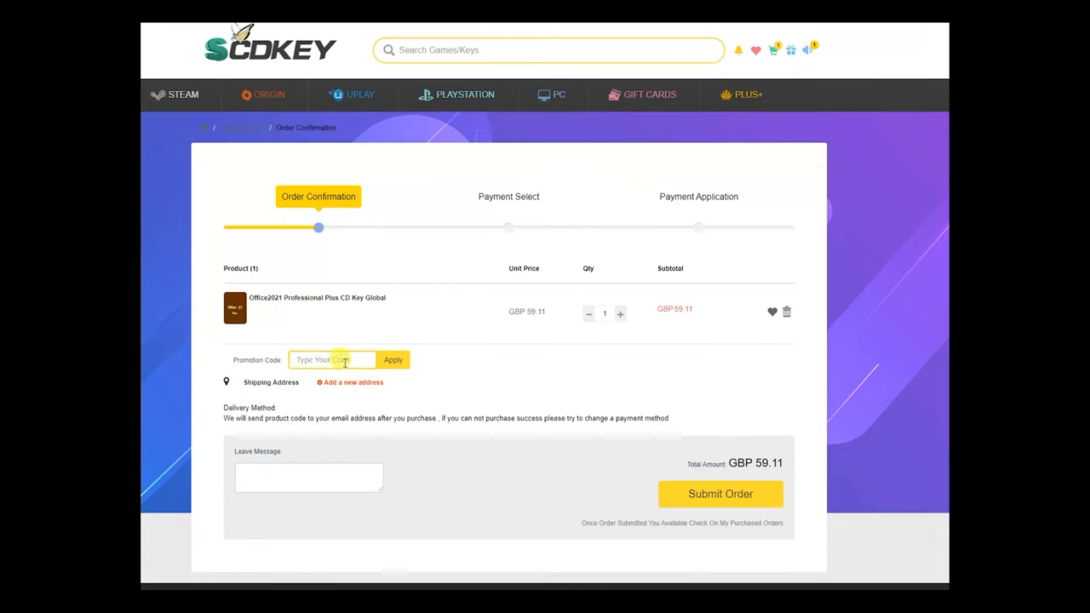
pyautogui.write('CRT25')
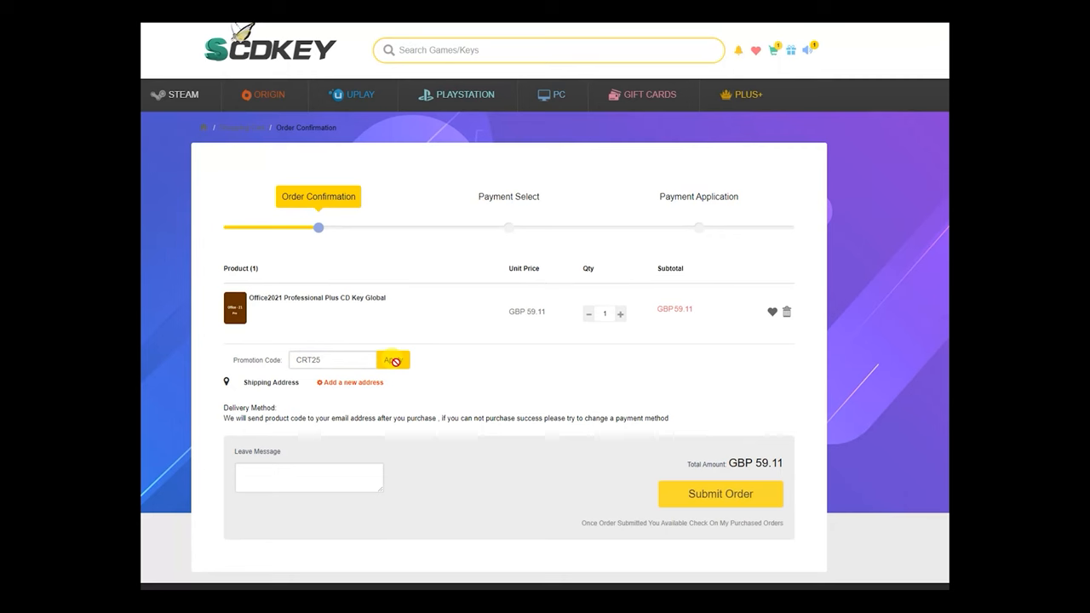
pyautogui.click(392, 359)
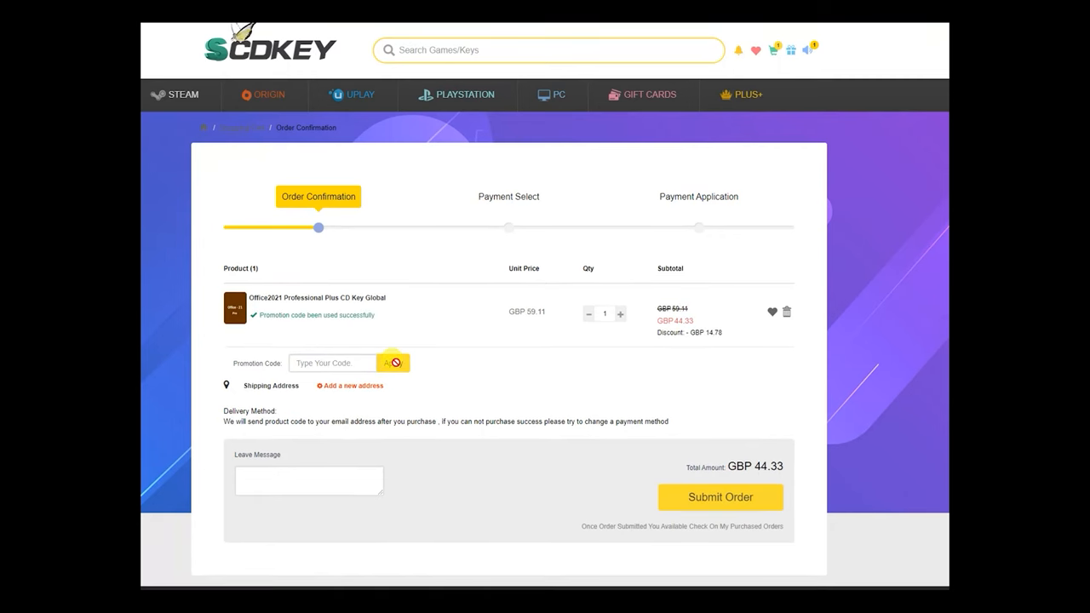
pyautogui.moveTo(744, 345)
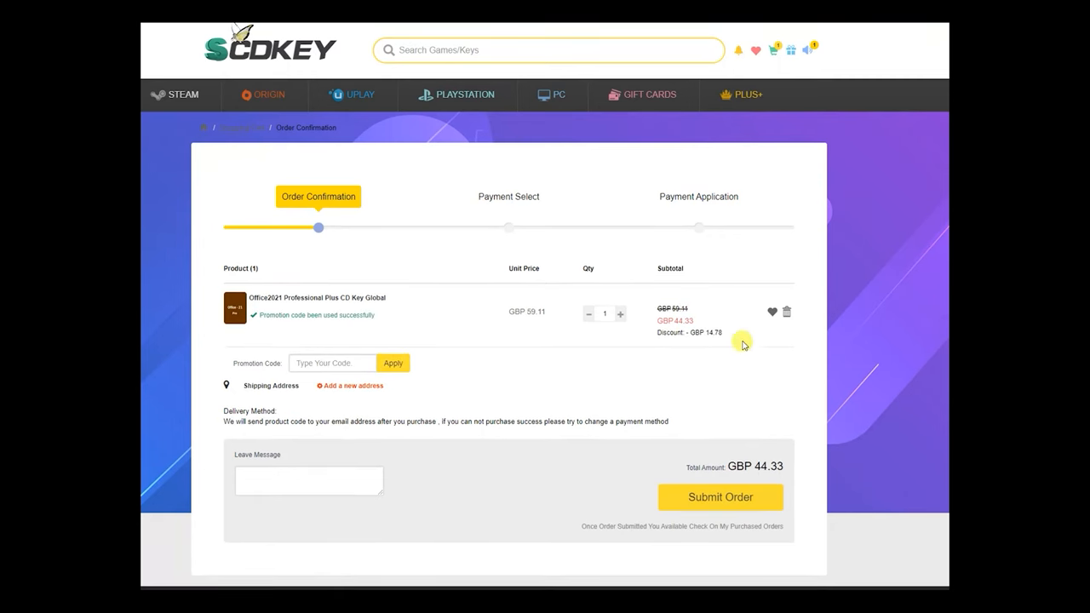